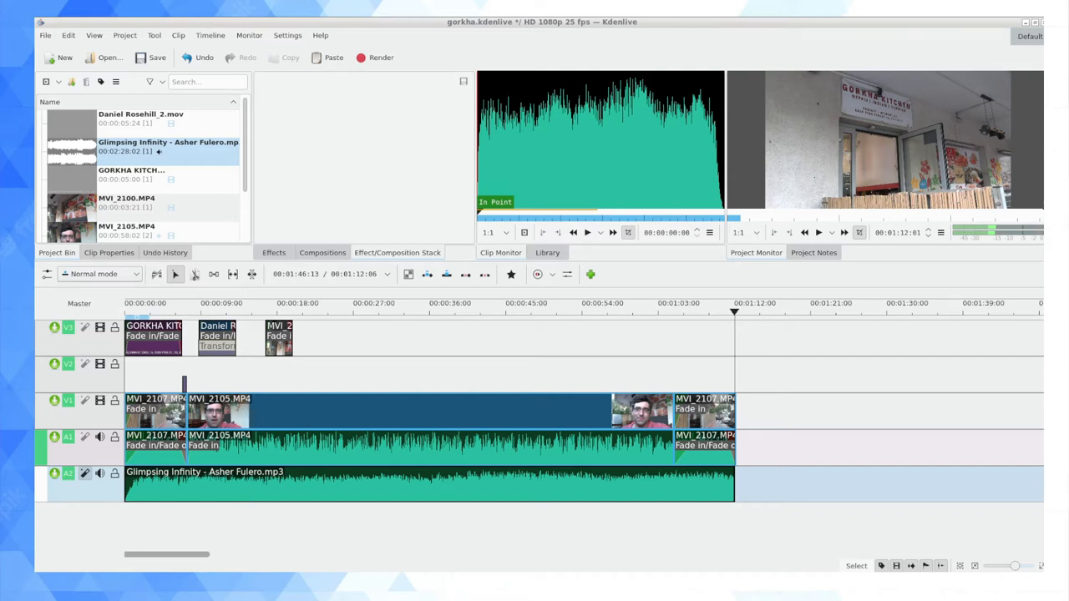
# Delete the camera audio of both MVI_2107 clips on track A1, keeping the MVI_2105 narration.
pyautogui.click(145, 303)
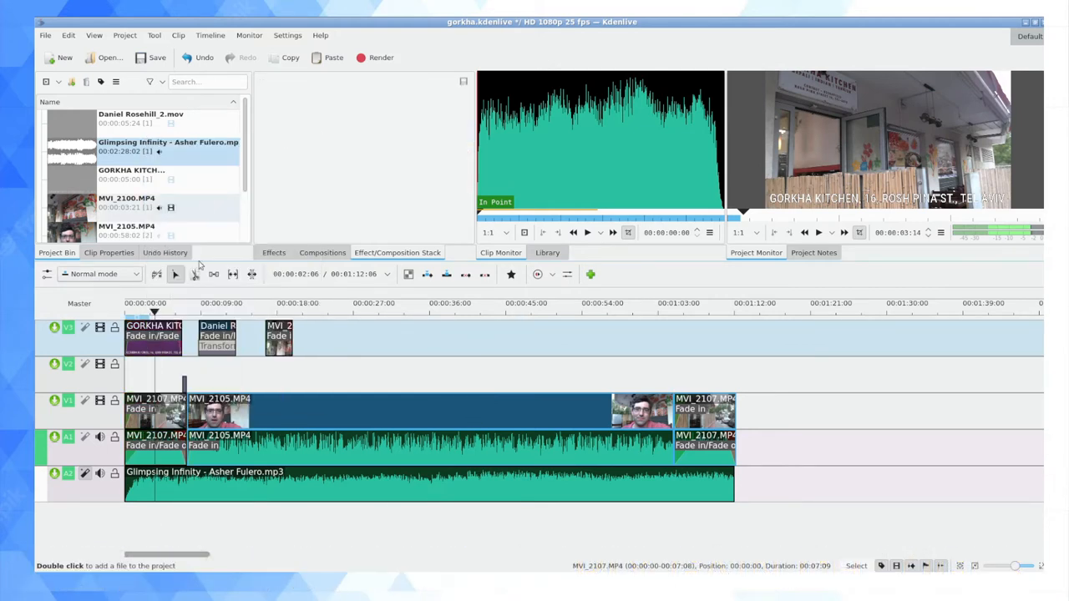
pyautogui.click(154, 440)
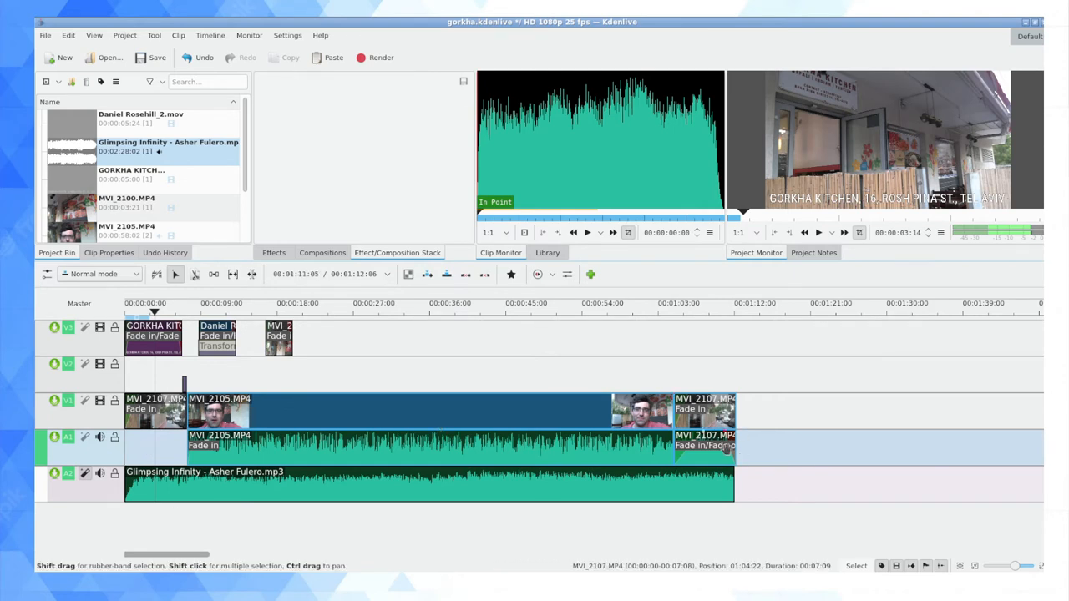
pyautogui.rightClick(706, 405)
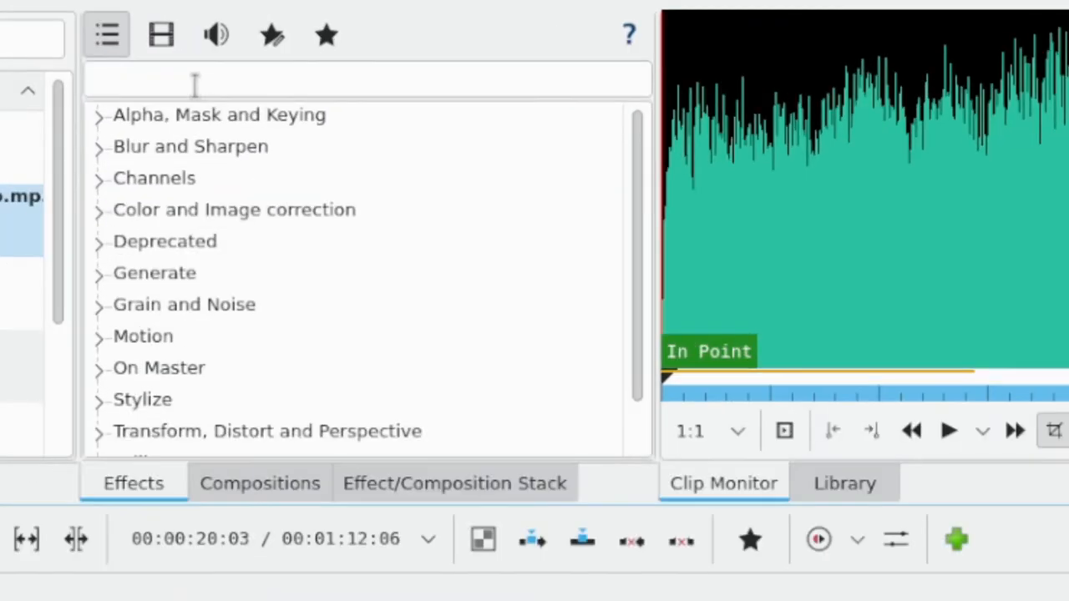
# Filter the Effects list to audio effects and expand the Volume and Dynamics category.
pyautogui.click(216, 34)
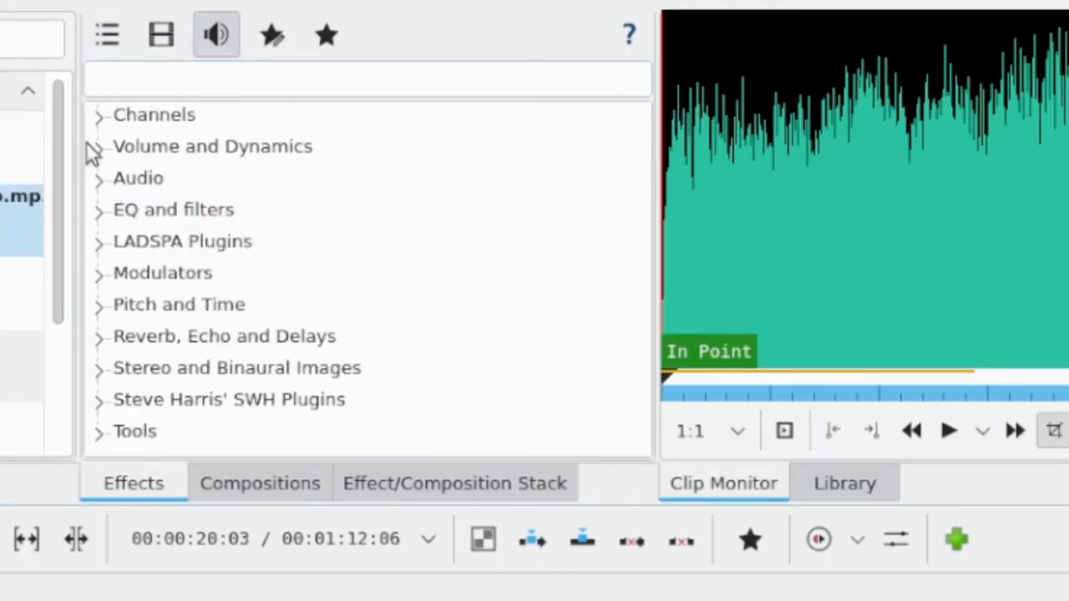
pyautogui.click(98, 146)
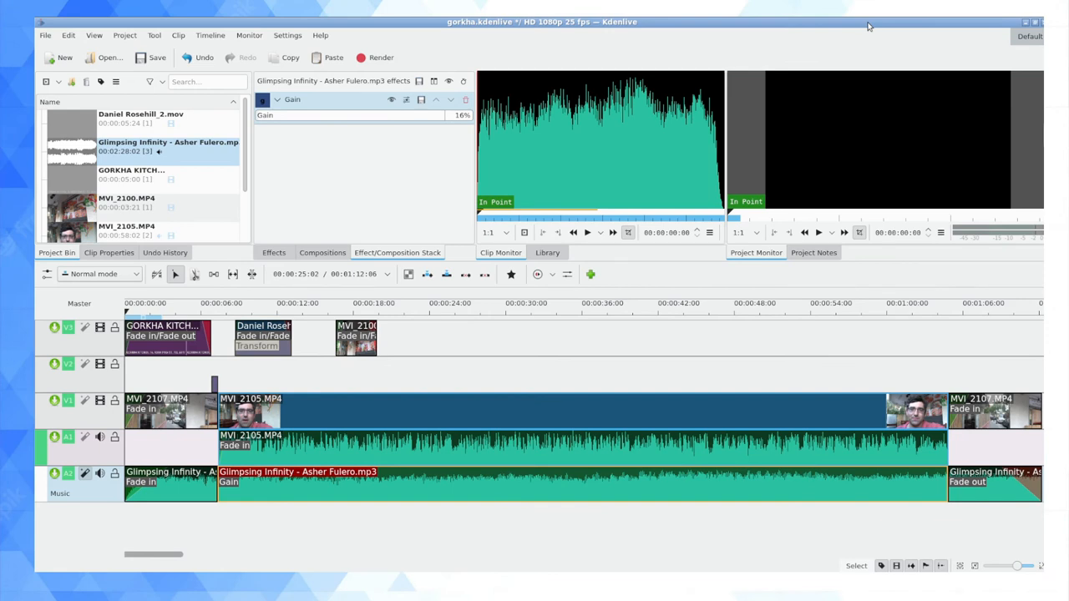
pyautogui.moveTo(319, 327)
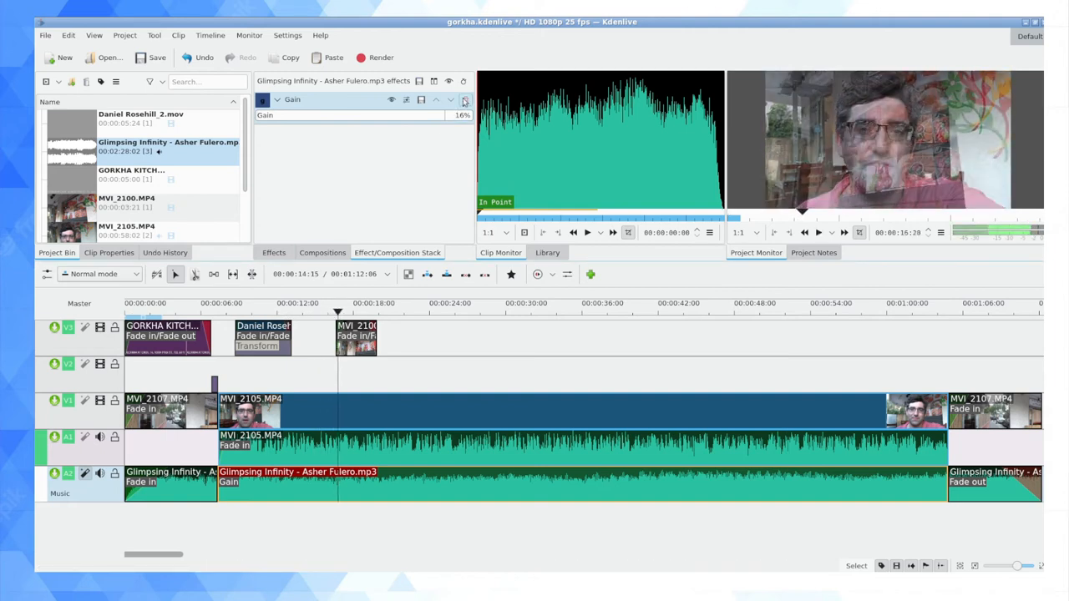
pyautogui.moveTo(466, 100)
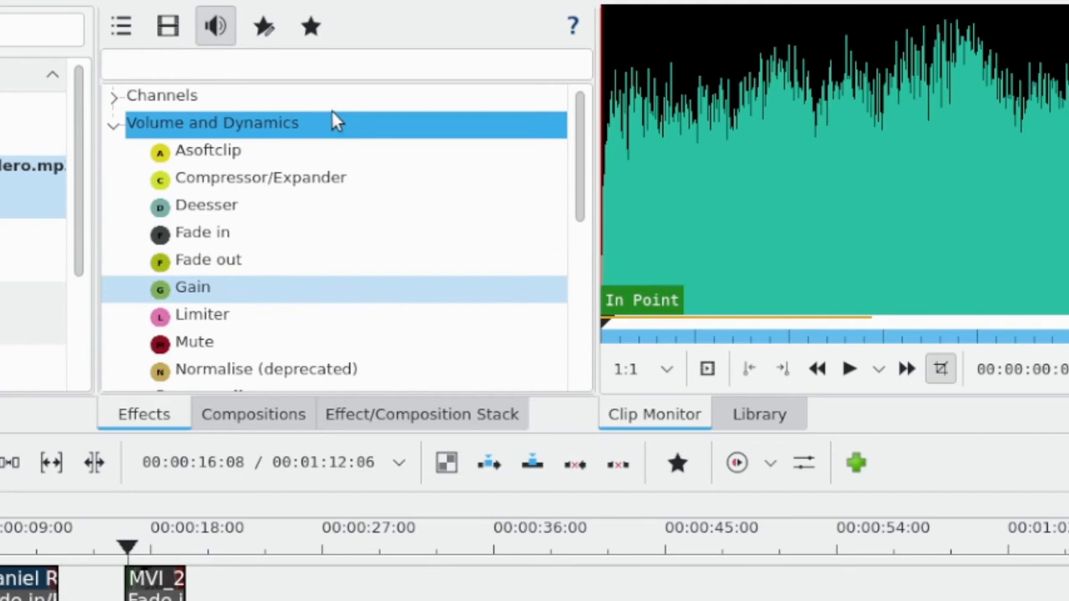
# Apply Volume (keyframable) from Volume and Dynamics to the Glimpsing Infinity clip on A2.
pyautogui.scroll(-3)
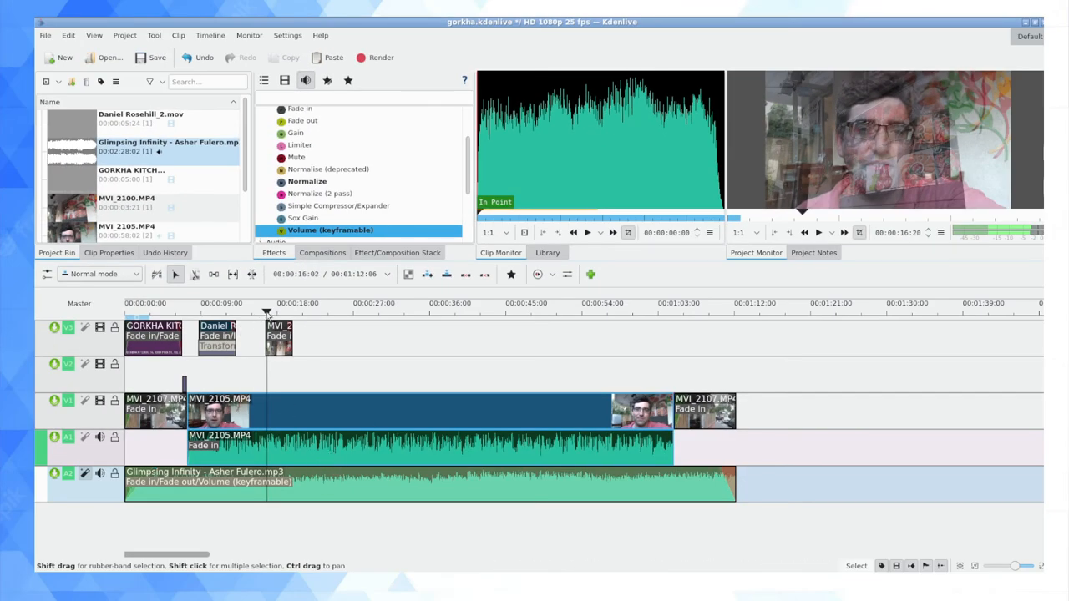
# Show the music clip's Effect Stack with both fades and Volume (keyframable) at 0 dB.
pyautogui.click(190, 313)
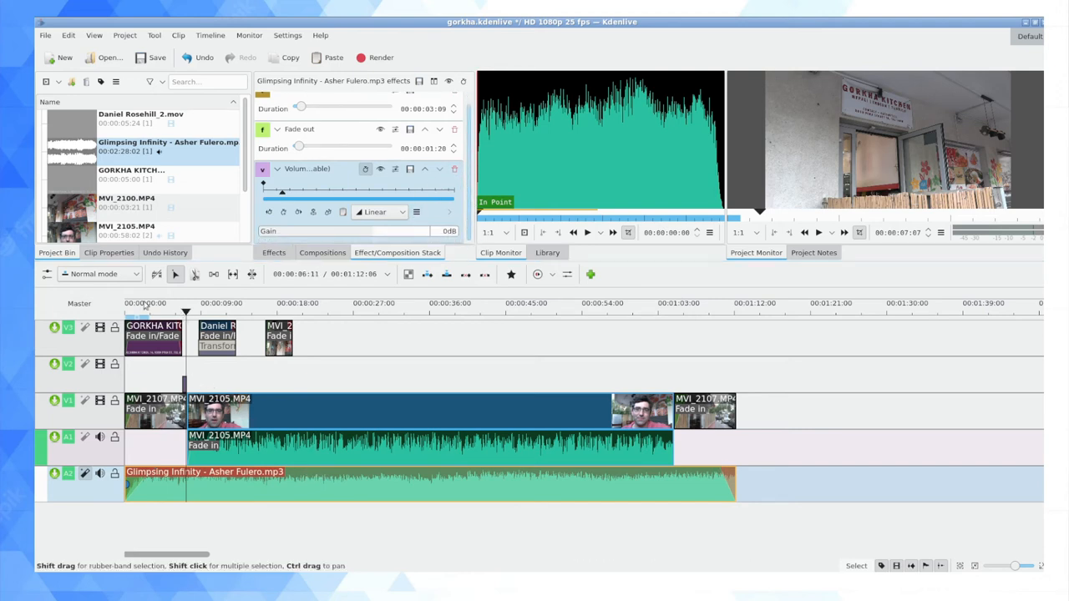
pyautogui.moveTo(455, 167)
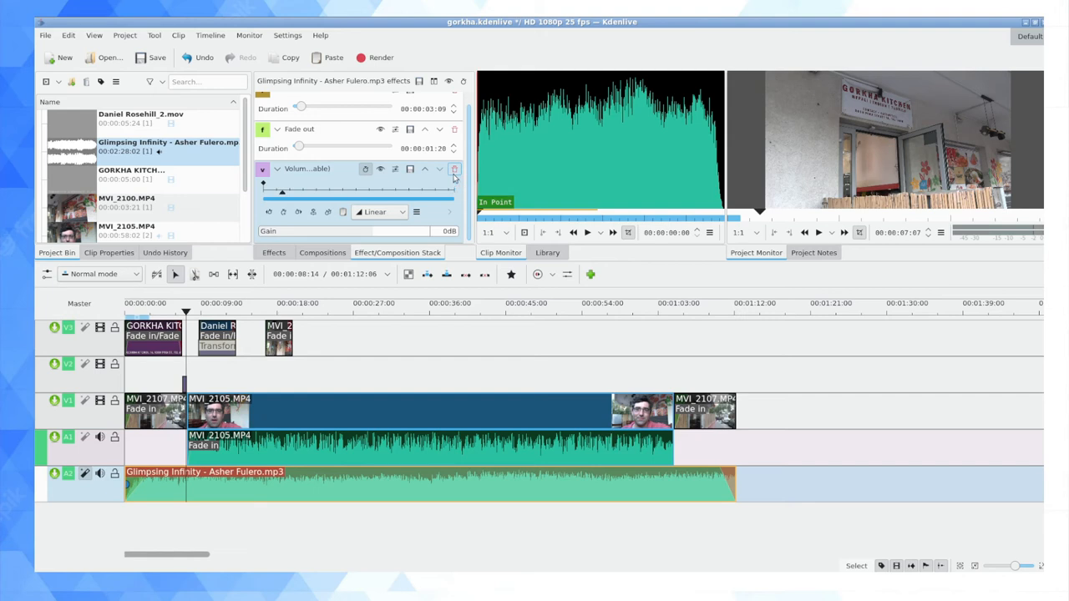
pyautogui.moveTo(455, 168)
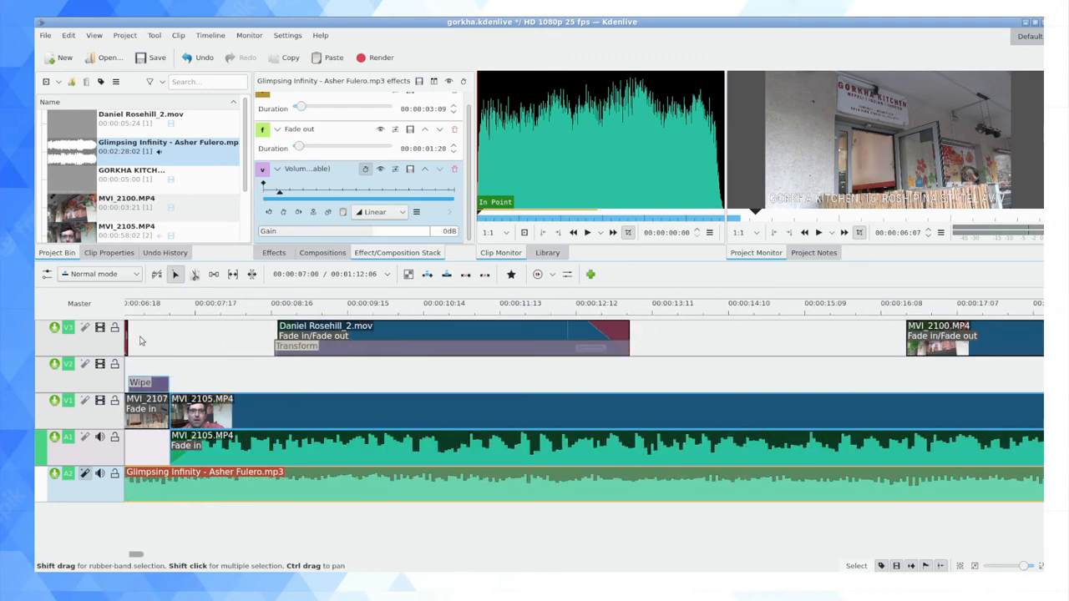
# Add a volume keyframe at the narration start and lower the music gain to -35 dB.
pyautogui.click(151, 303)
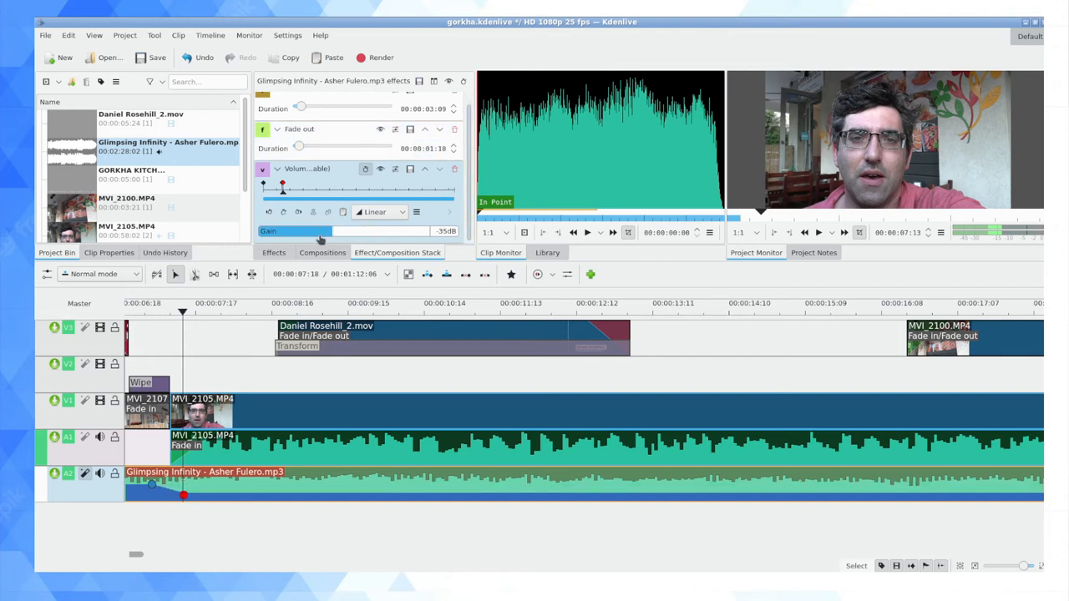
pyautogui.moveTo(317, 231); pyautogui.dragTo(329, 231)
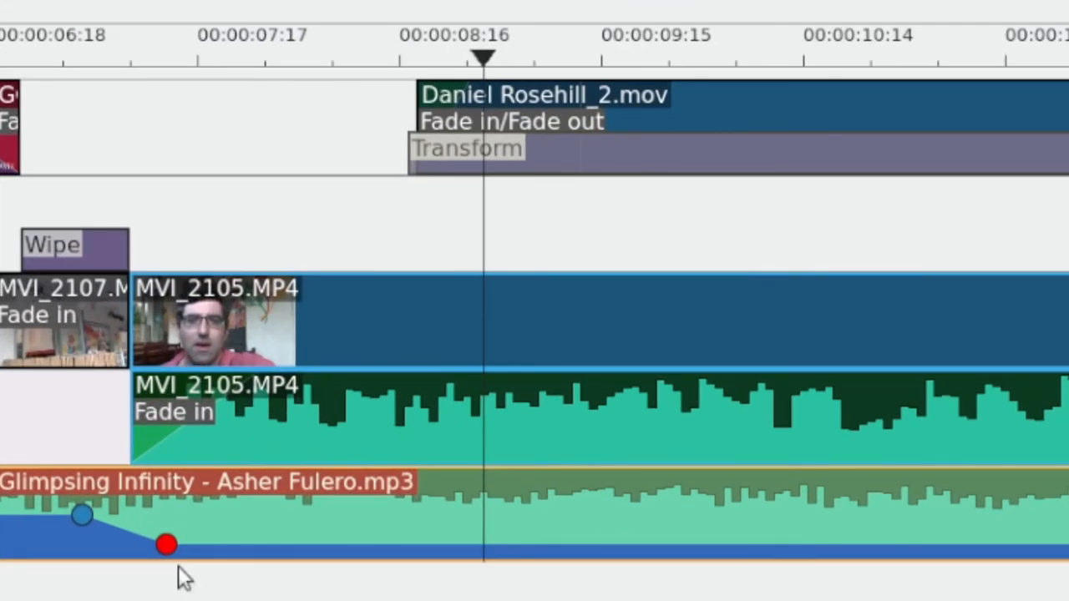
pyautogui.moveTo(166, 546); pyautogui.dragTo(167, 524)
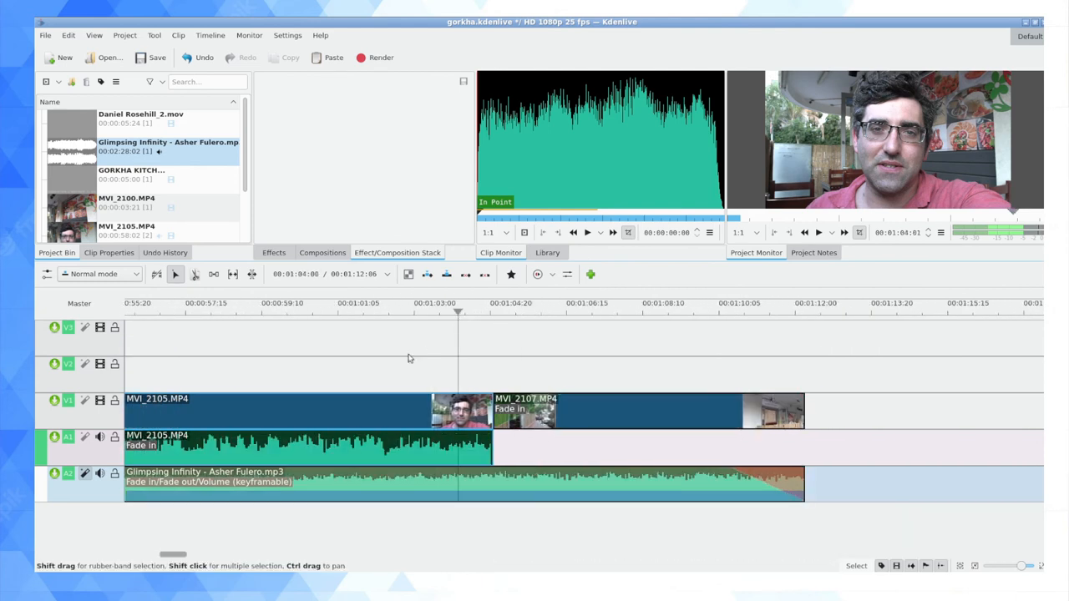
# Add volume keyframes at the narration end, holding -35 dB then ramping back to 0 dB.
pyautogui.click(334, 480)
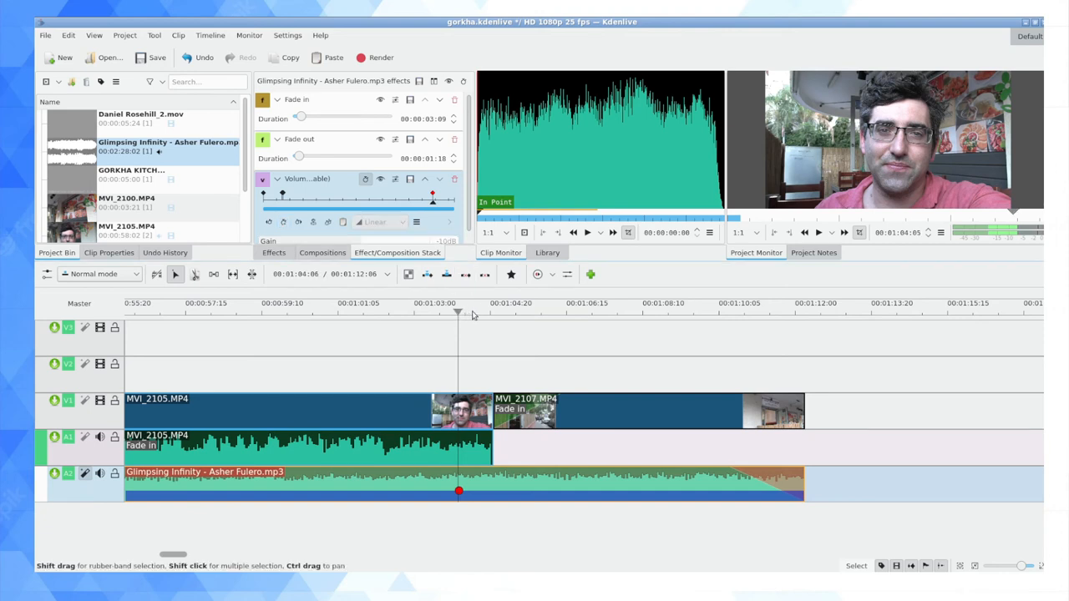
pyautogui.click(516, 313)
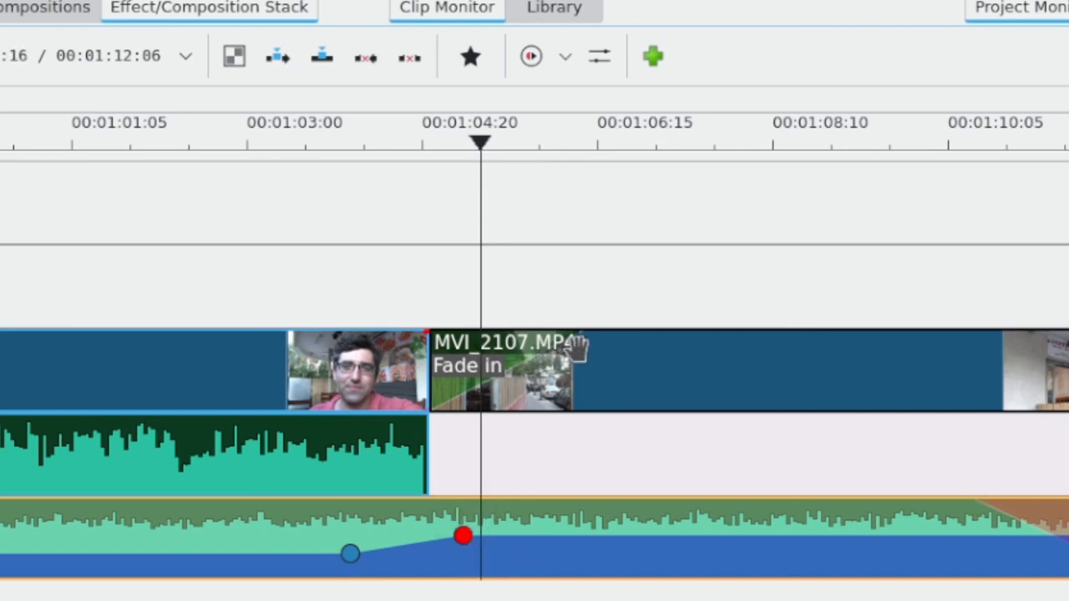
pyautogui.moveTo(653, 56)
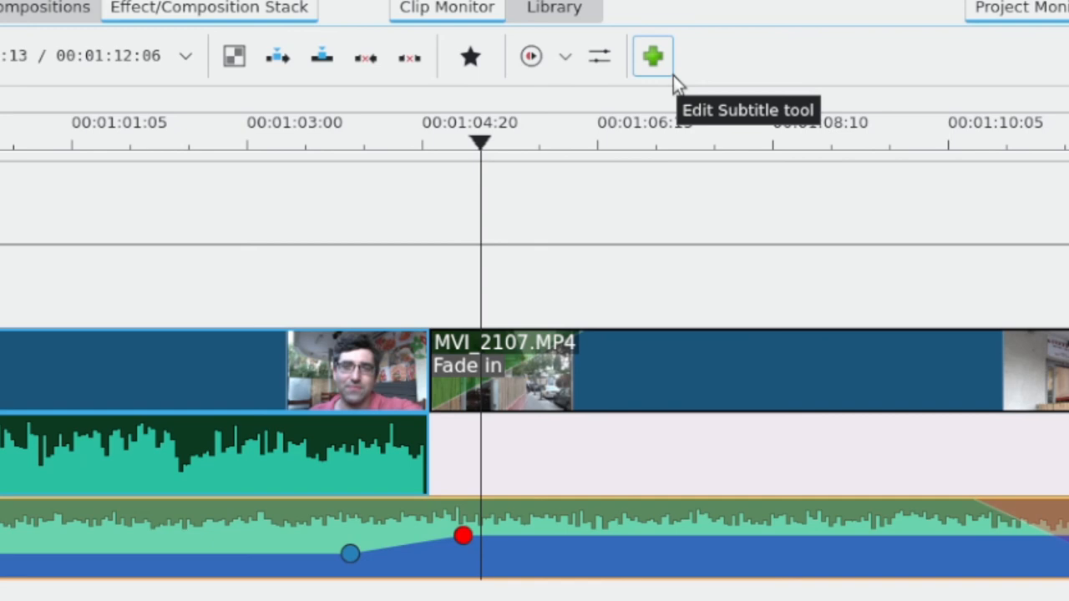
pyautogui.moveTo(229, 164)
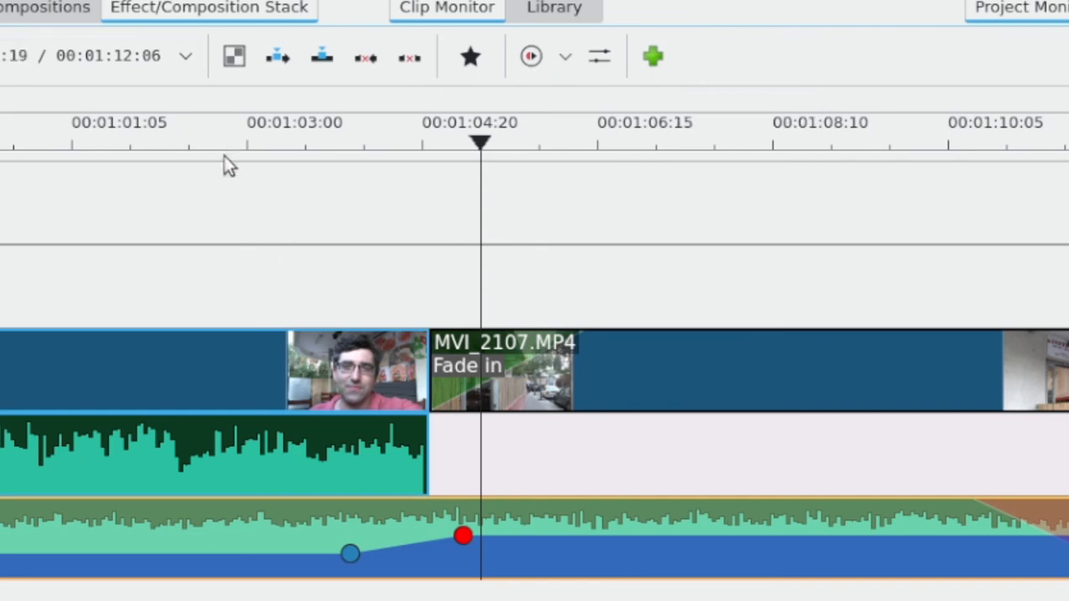
pyautogui.click(238, 142)
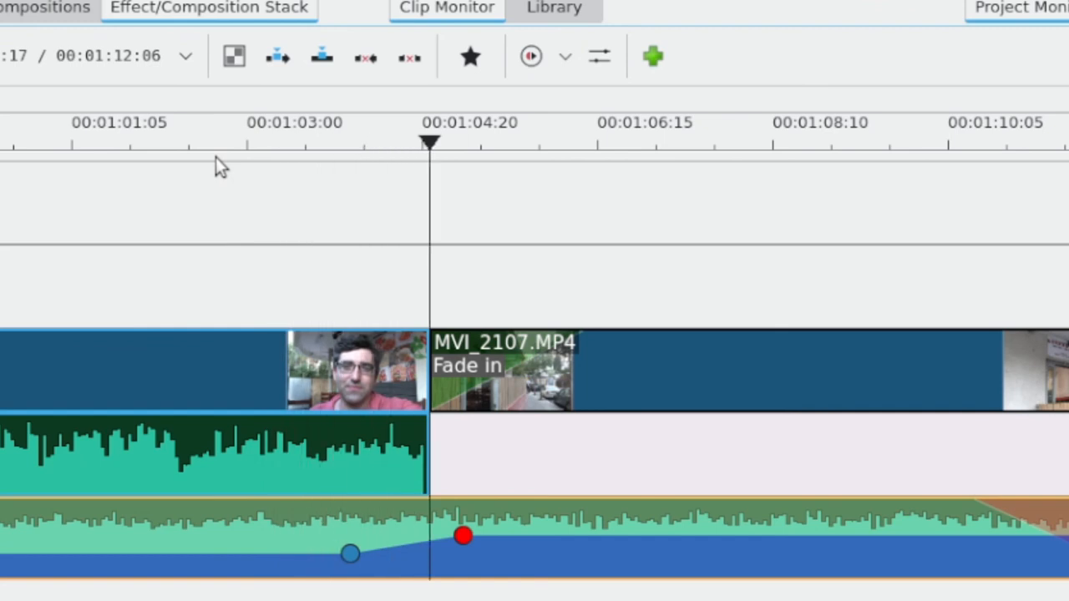
pyautogui.click(576, 122)
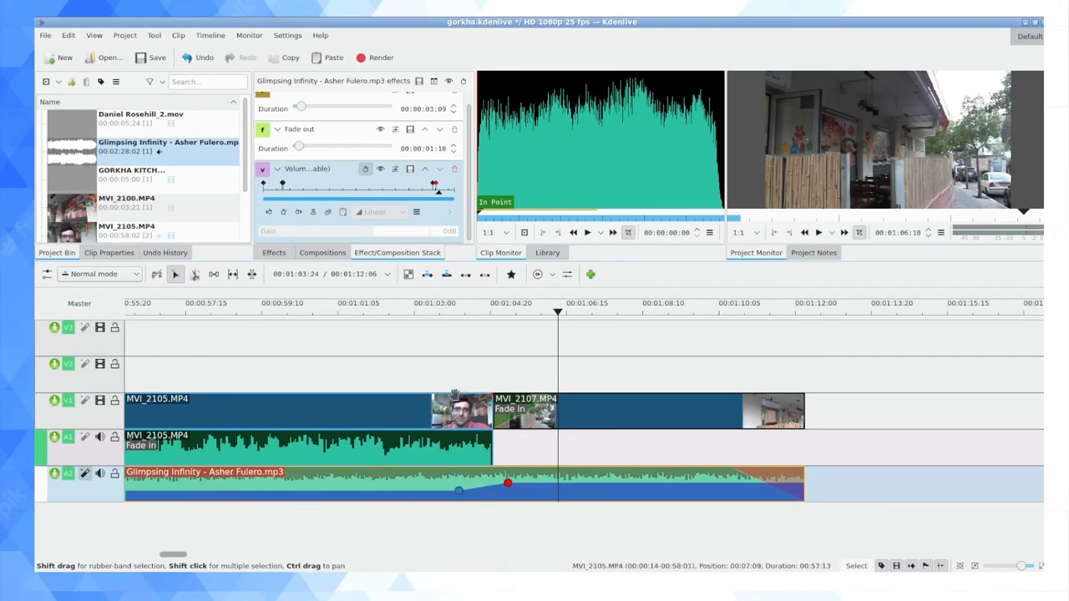
pyautogui.click(570, 409)
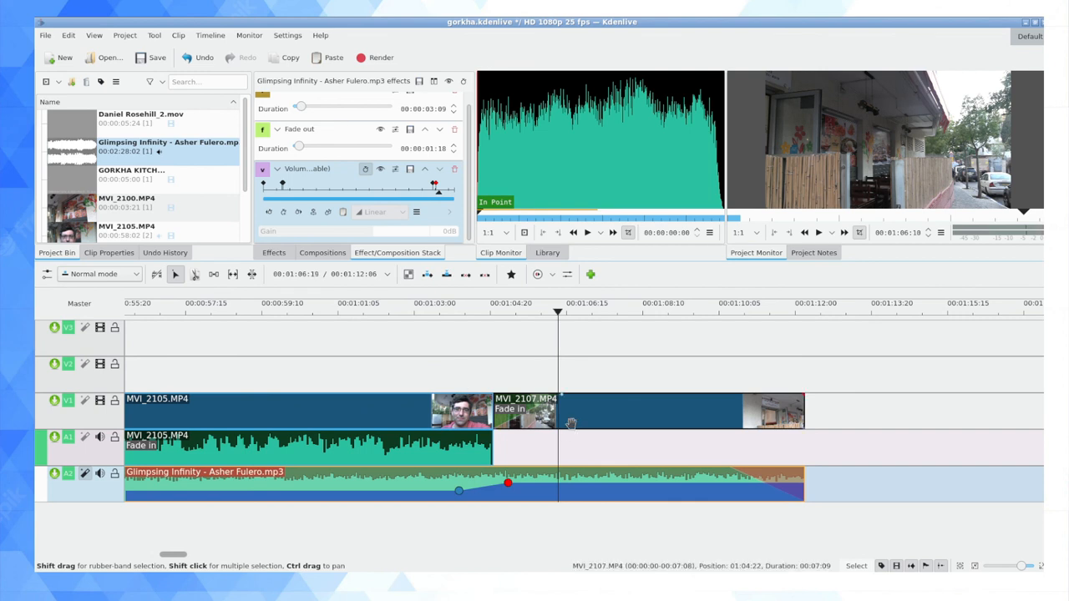